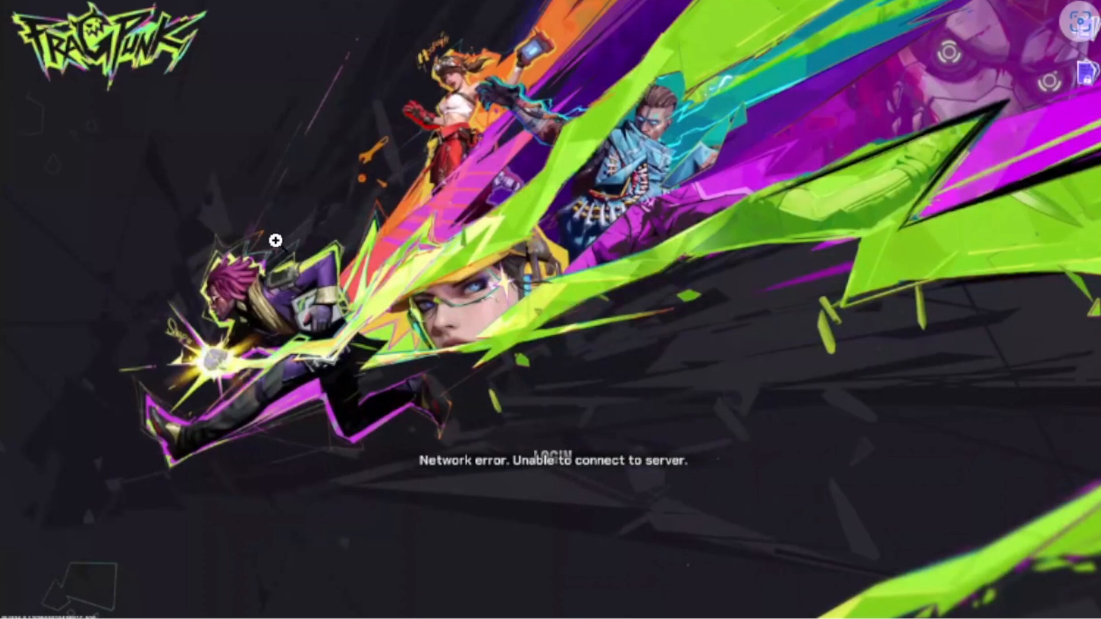
pyautogui.moveTo(537, 486)
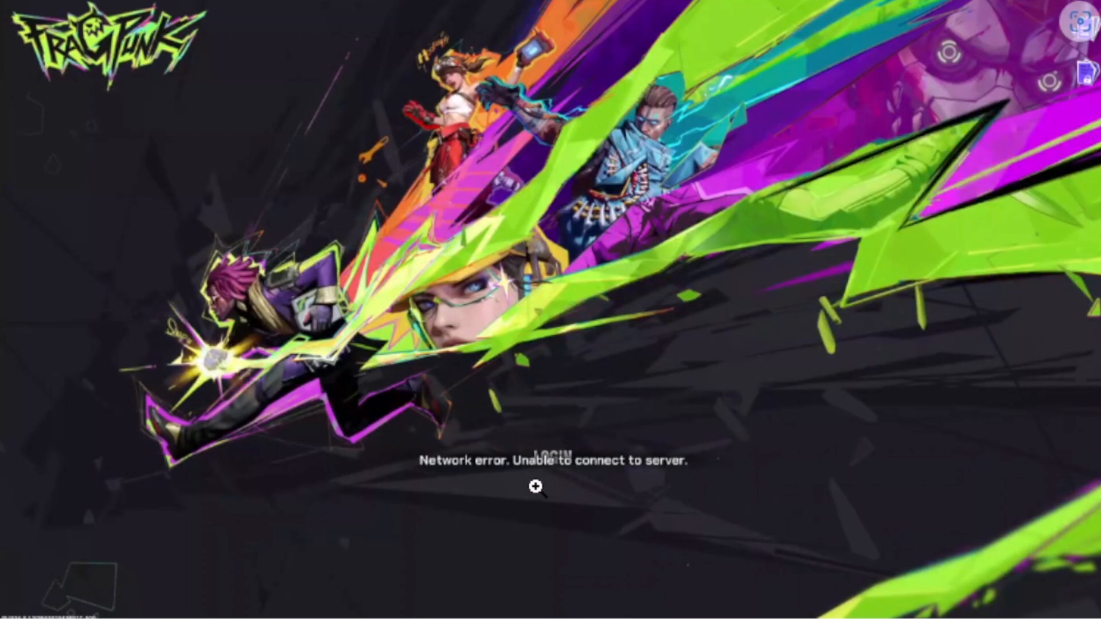
pyautogui.moveTo(620, 479)
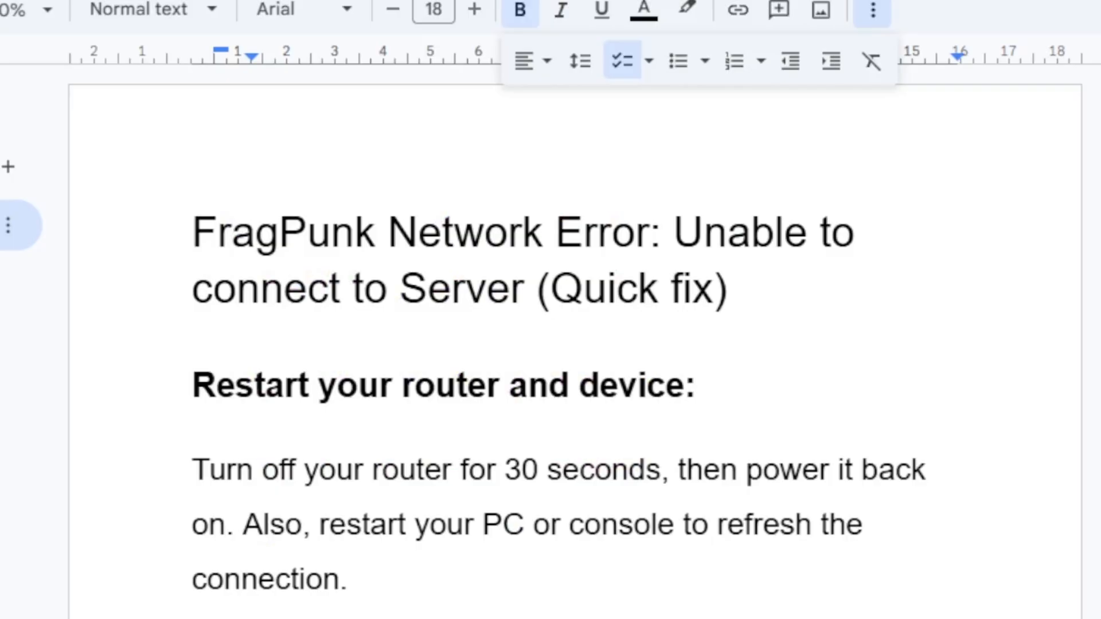
# Step: Scroll the guide to the eero router bullet steps and the Use a VPN item
pyautogui.scroll(3)
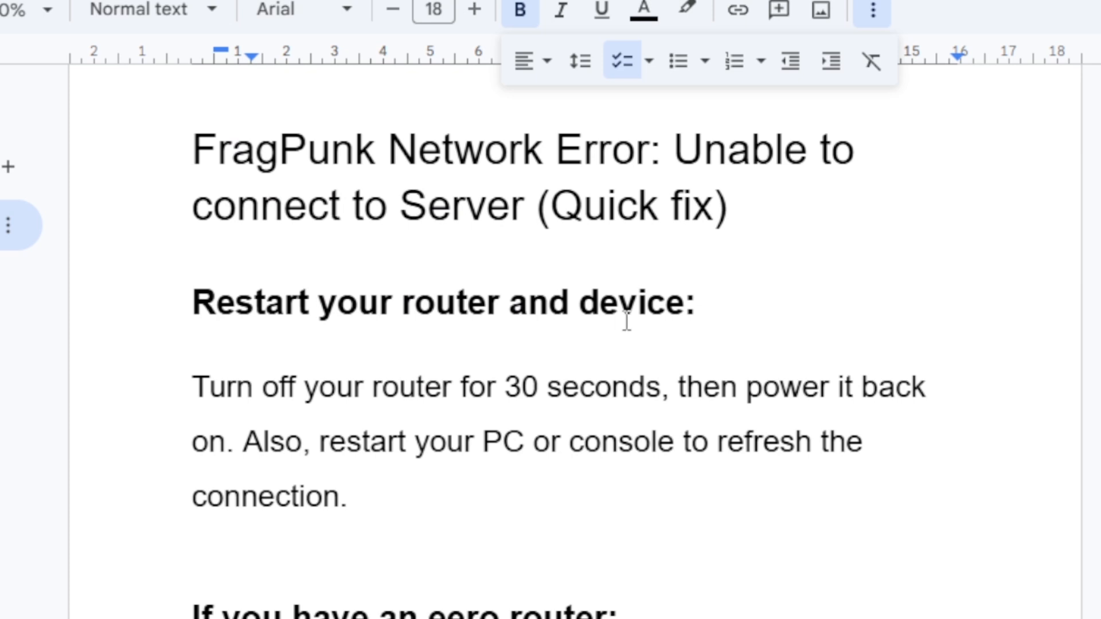
pyautogui.moveTo(506, 393)
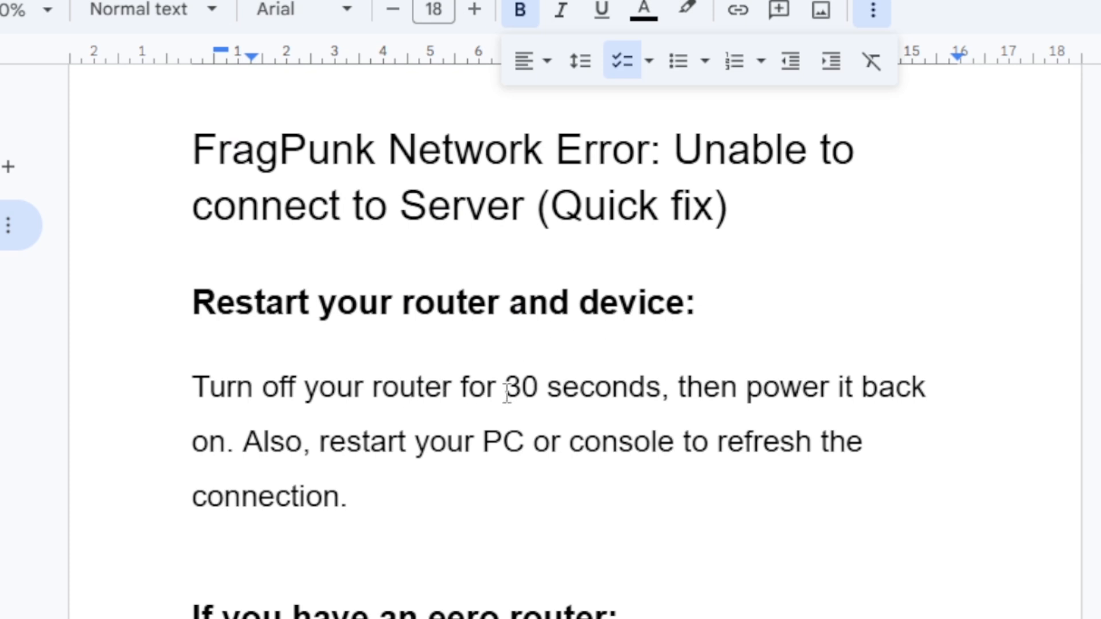
pyautogui.moveTo(347, 437)
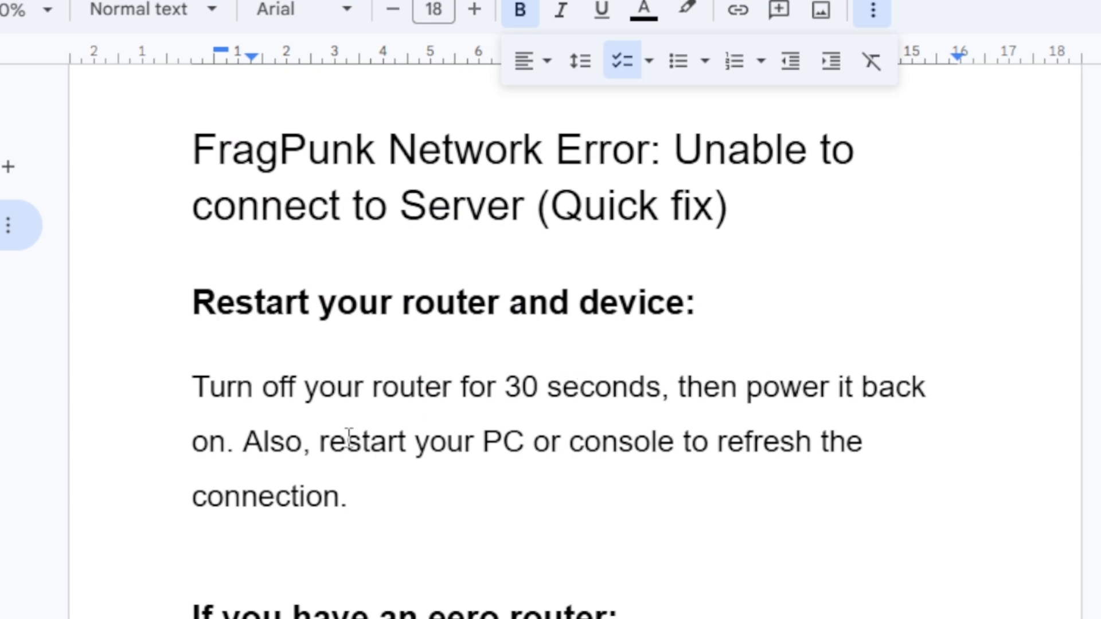
pyautogui.moveTo(579, 446)
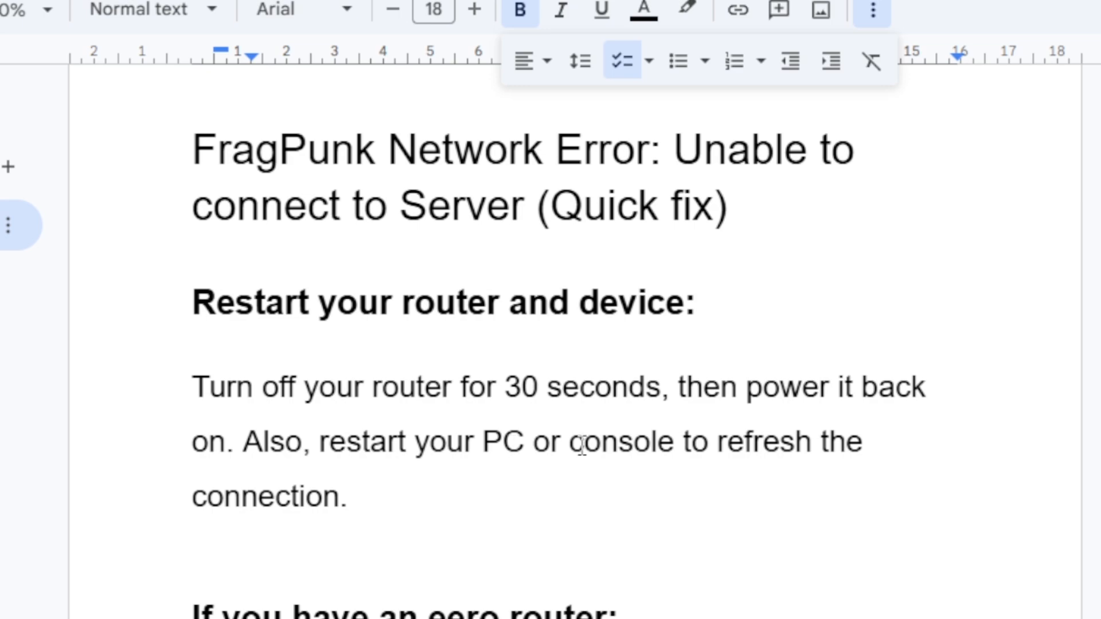
pyautogui.moveTo(546, 32)
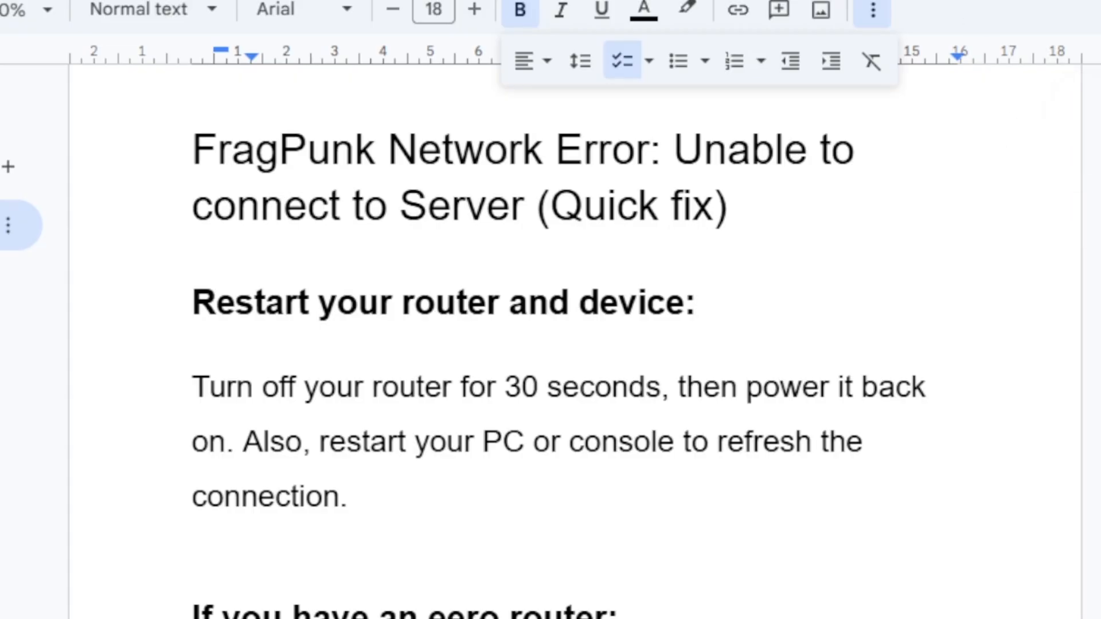
pyautogui.scroll(-3)
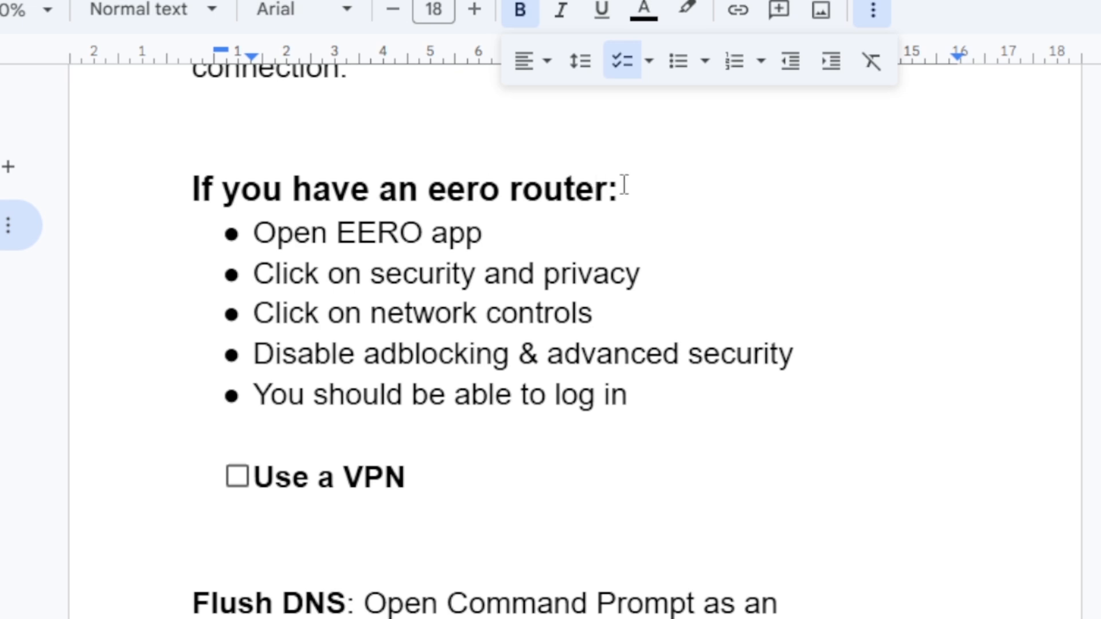
pyautogui.moveTo(492, 211)
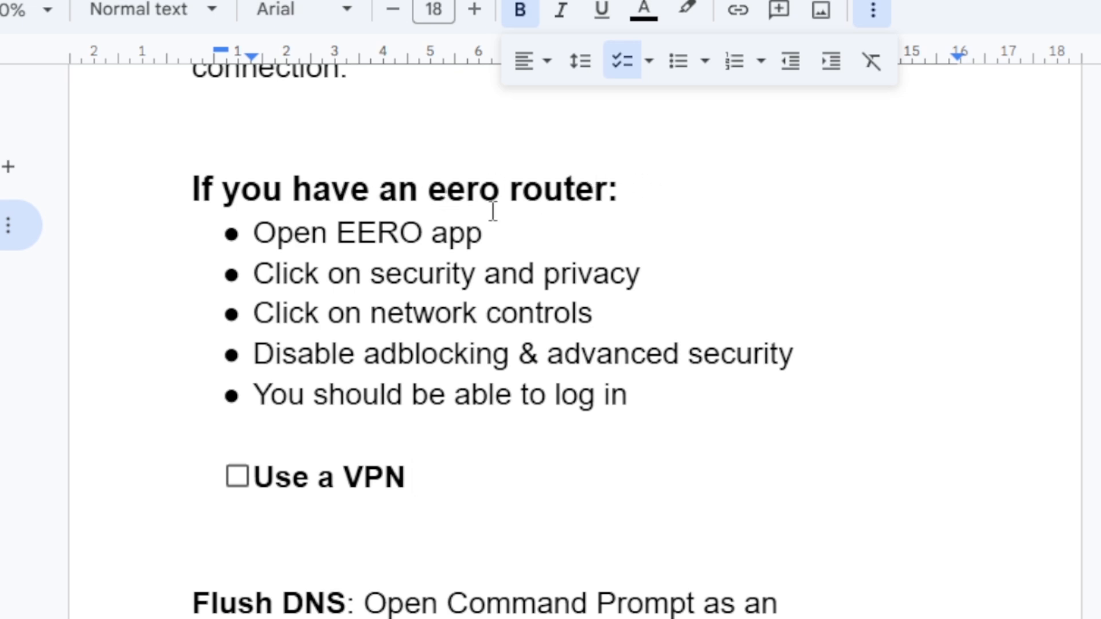
pyautogui.moveTo(440, 258)
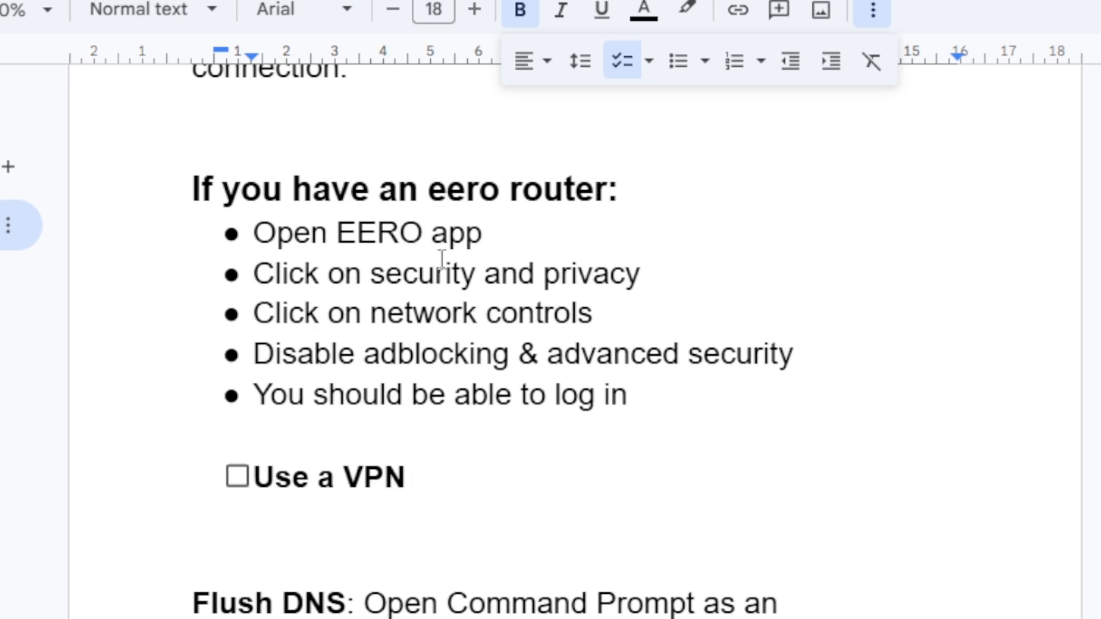
pyautogui.moveTo(473, 310)
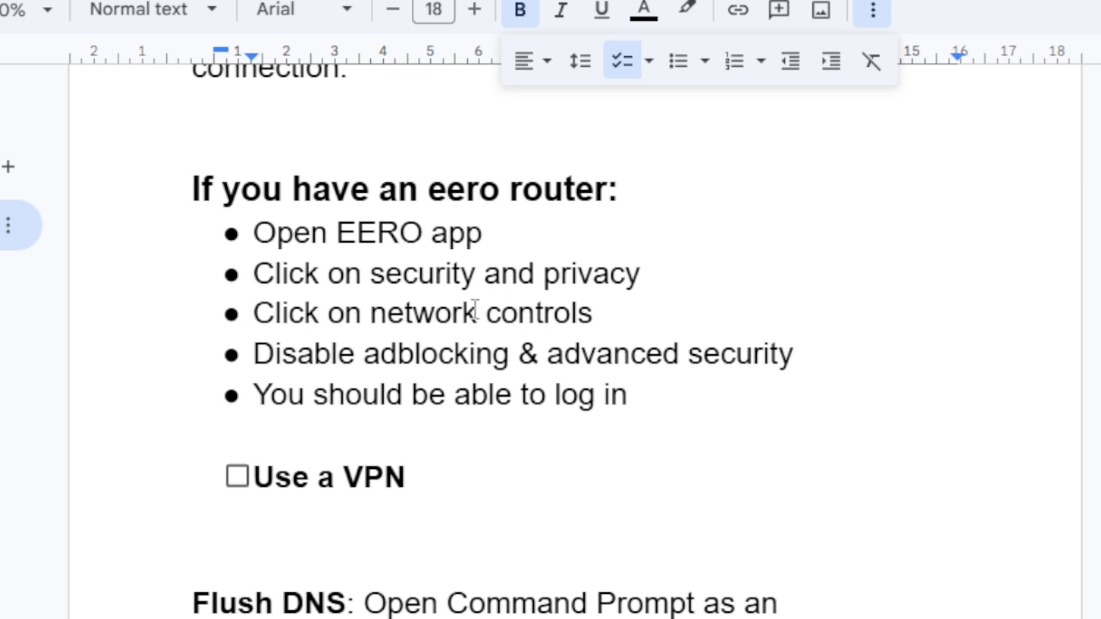
pyautogui.moveTo(374, 354)
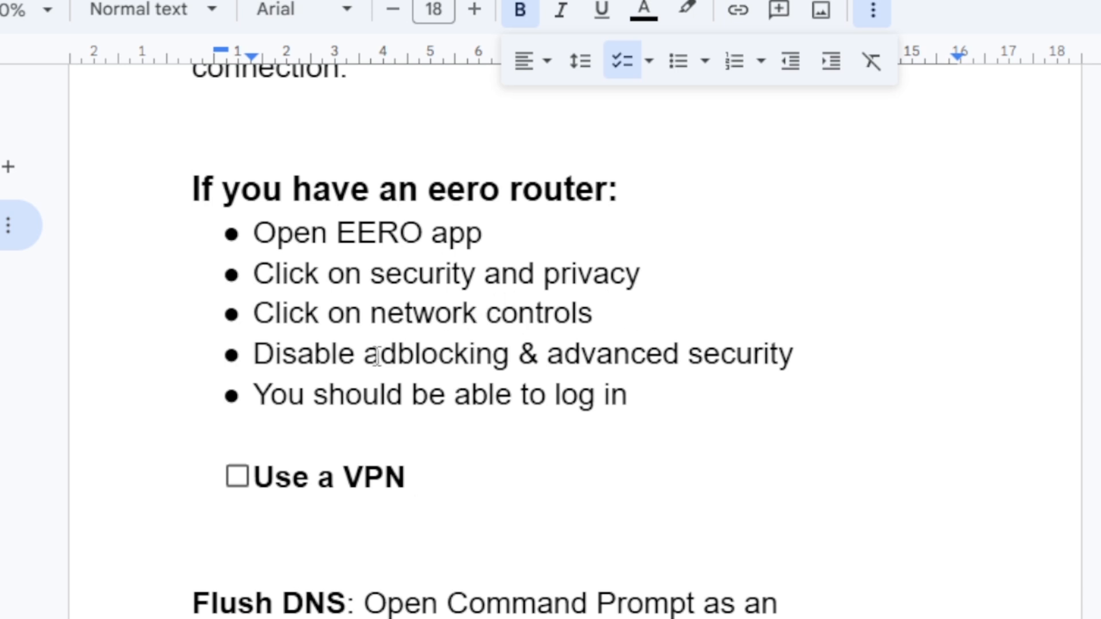
pyautogui.moveTo(817, 370)
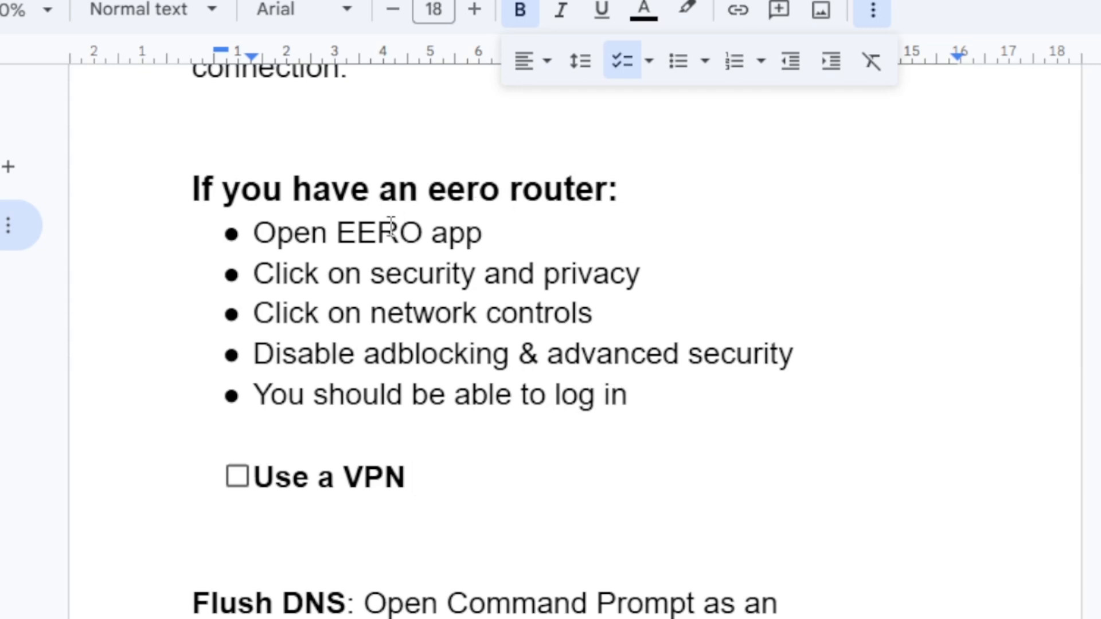
pyautogui.moveTo(414, 296)
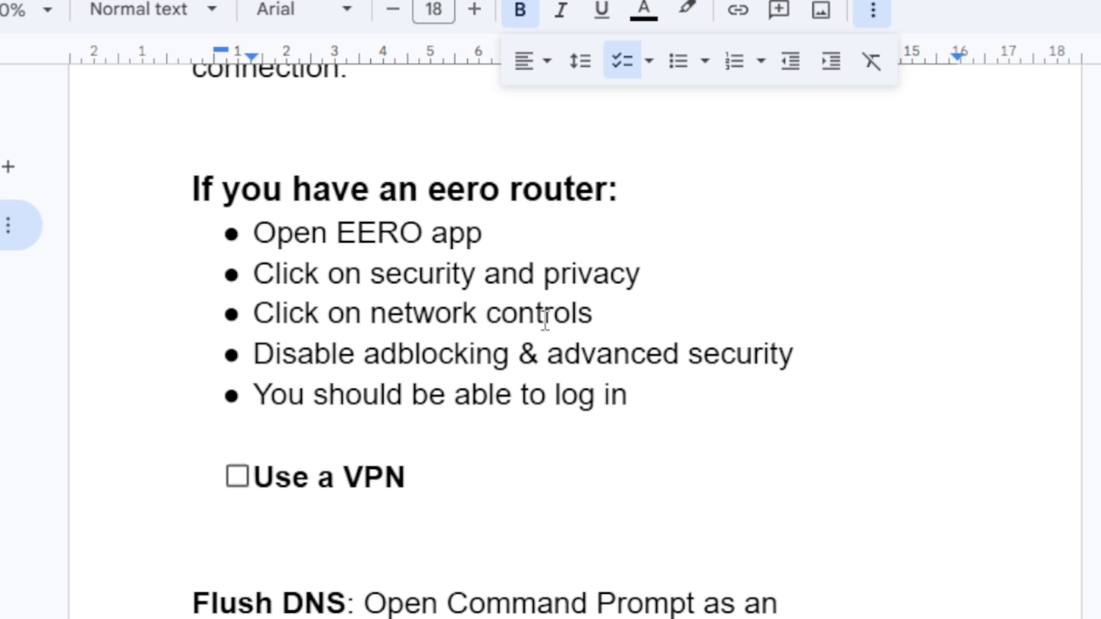
pyautogui.moveTo(523, 353)
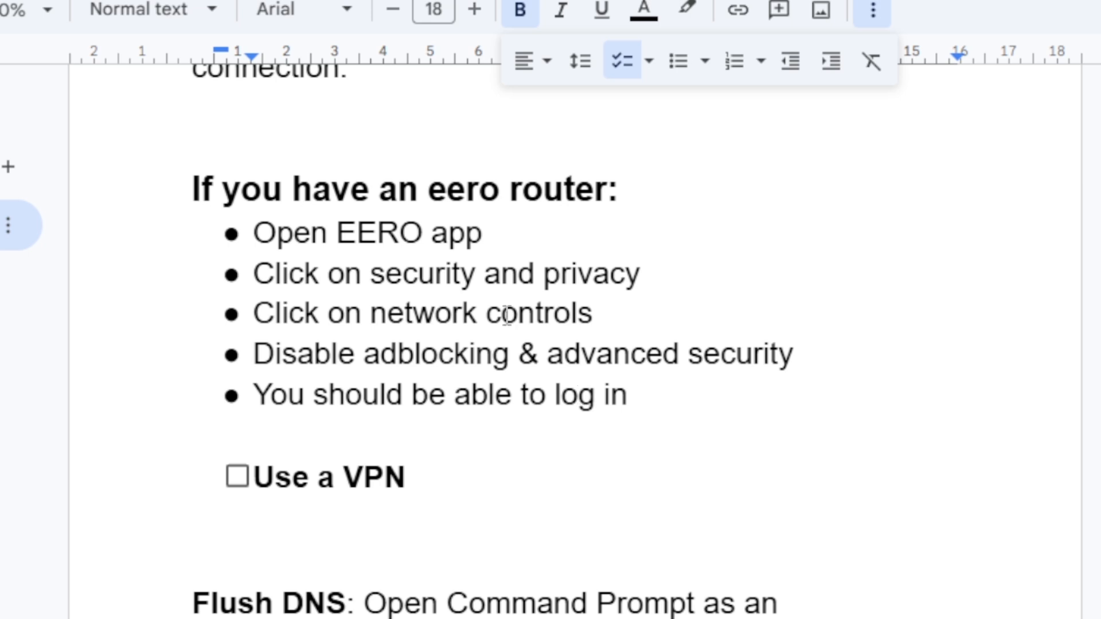
pyautogui.moveTo(421, 232)
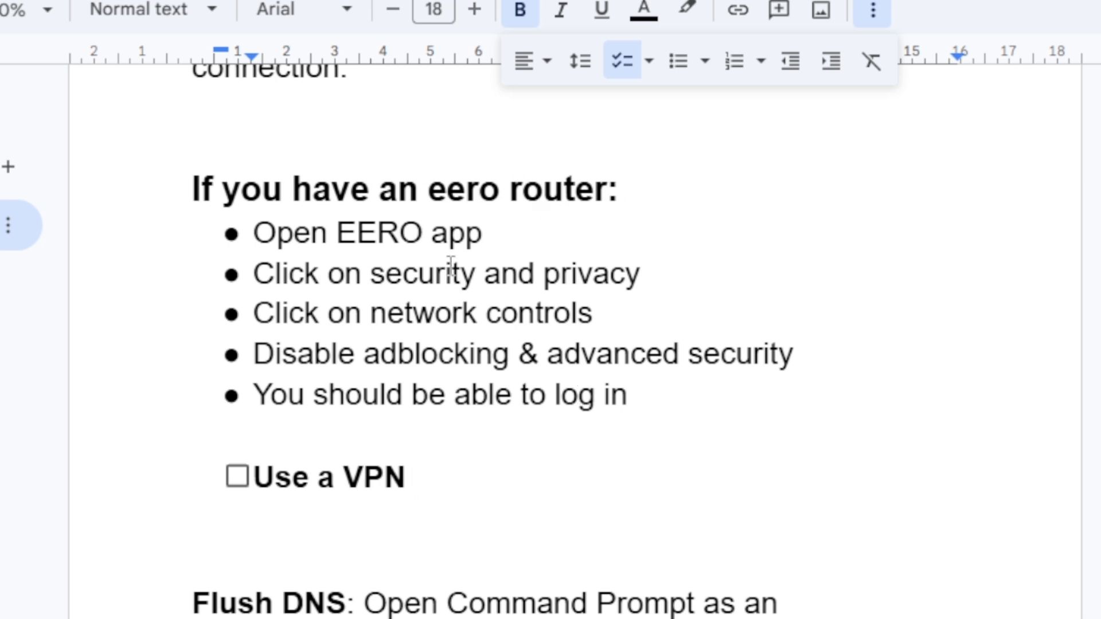
pyautogui.moveTo(435, 309)
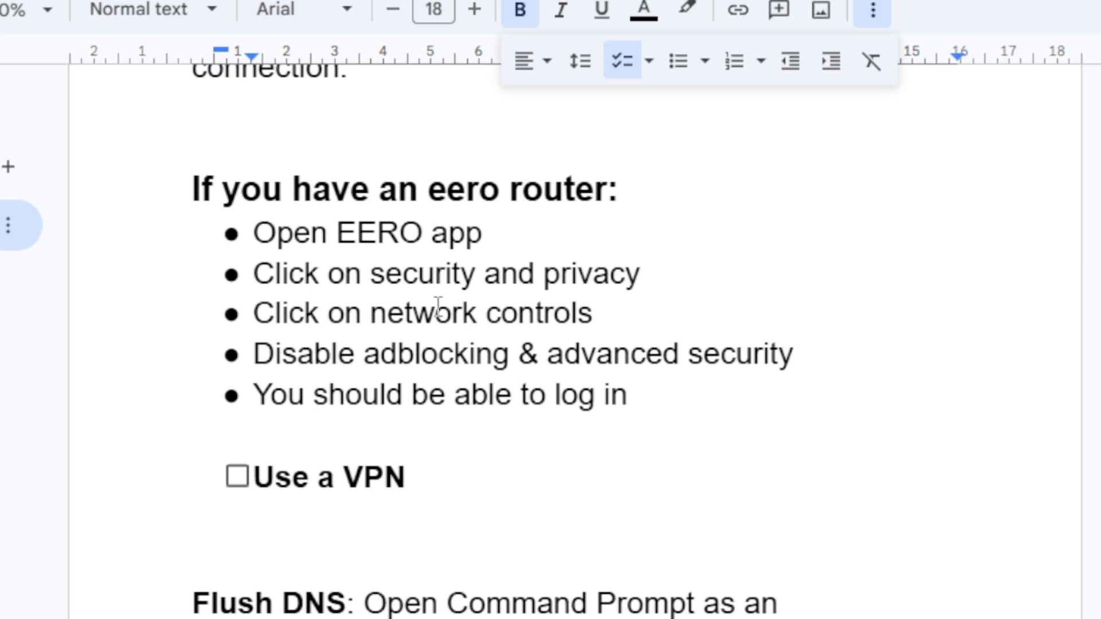
pyautogui.moveTo(436, 307)
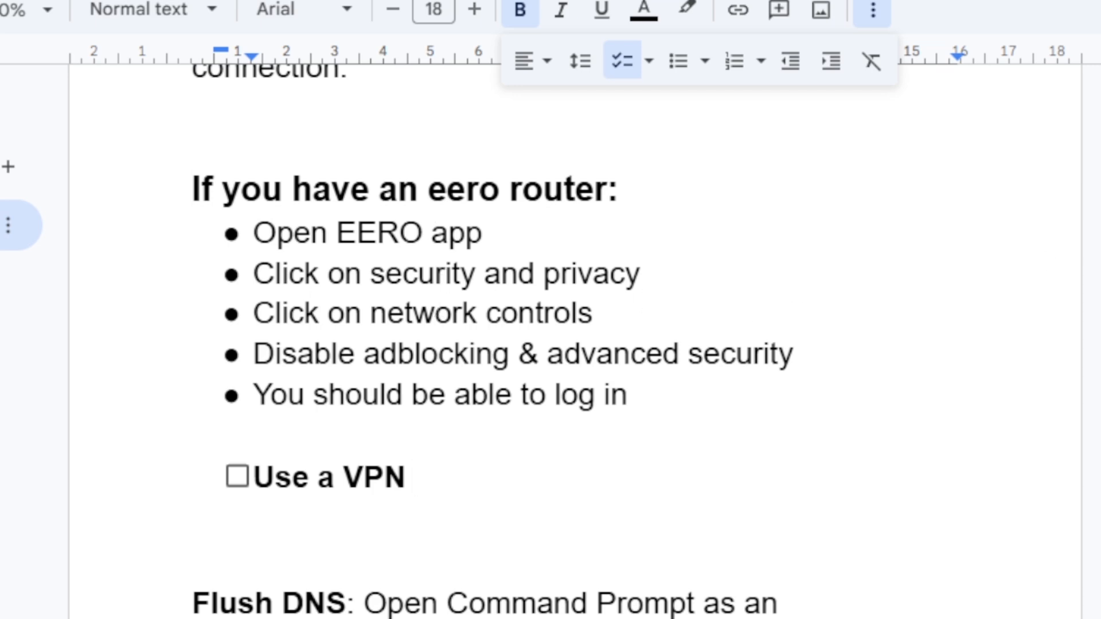
pyautogui.scroll(3)
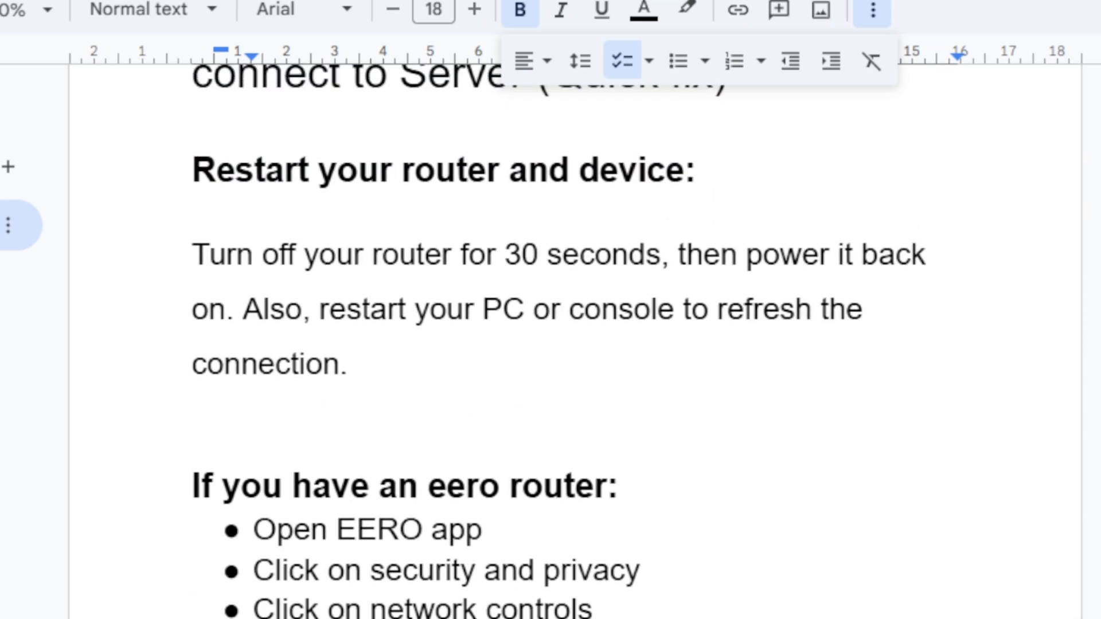
pyautogui.scroll(-3)
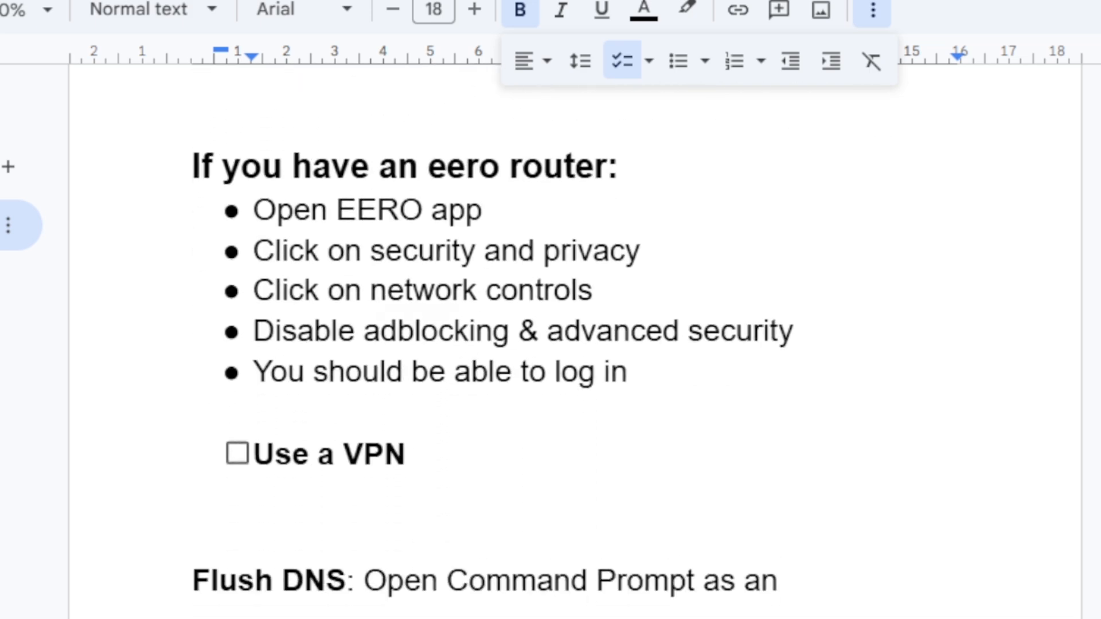
pyautogui.scroll(-3)
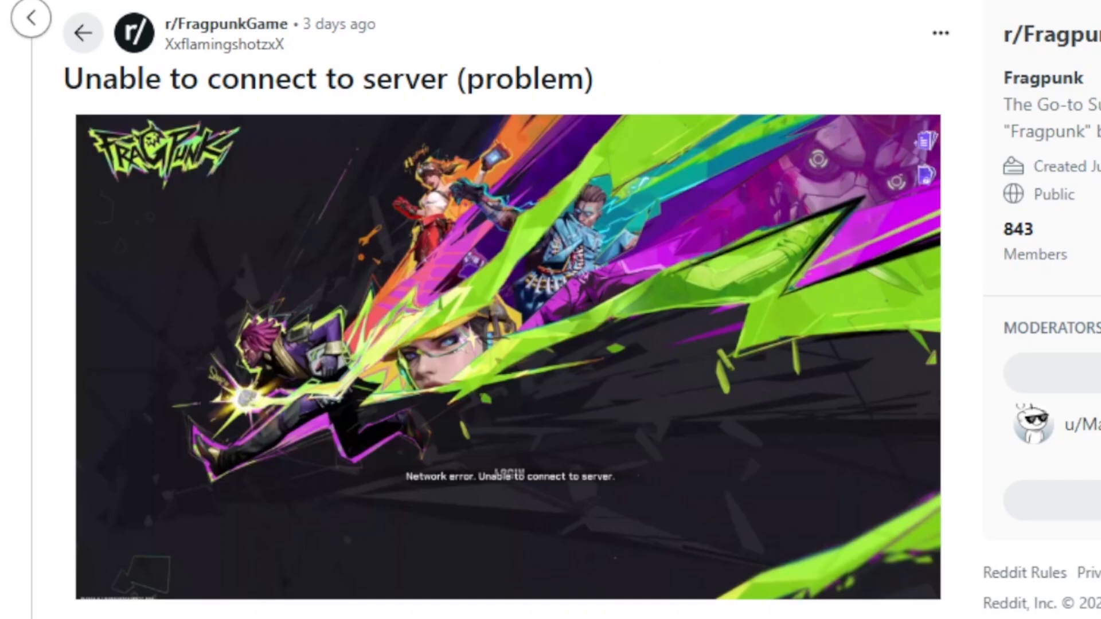
# Step: Read the replies confirming a VPN works, then switch to the NordVPN homepage
pyautogui.scroll(-3)
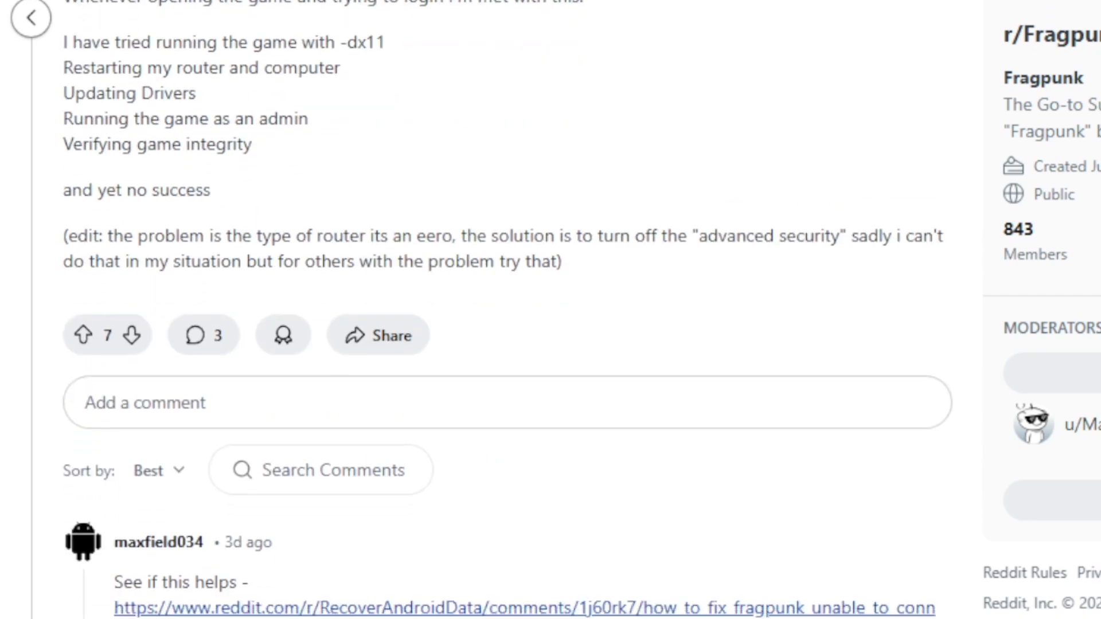
pyautogui.scroll(-3)
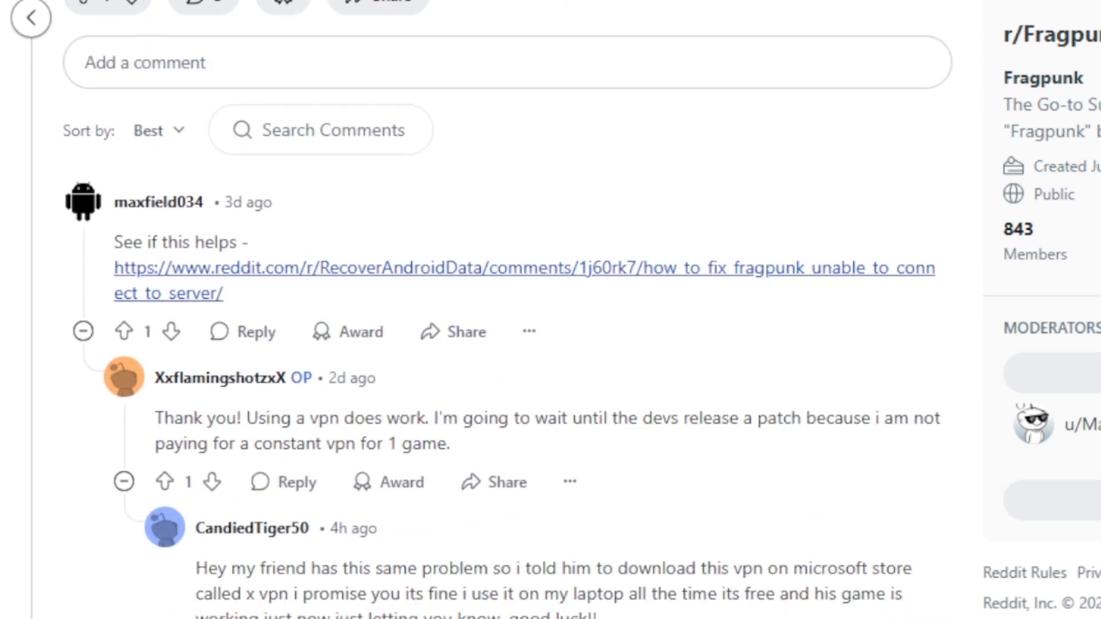
pyautogui.moveTo(227, 426)
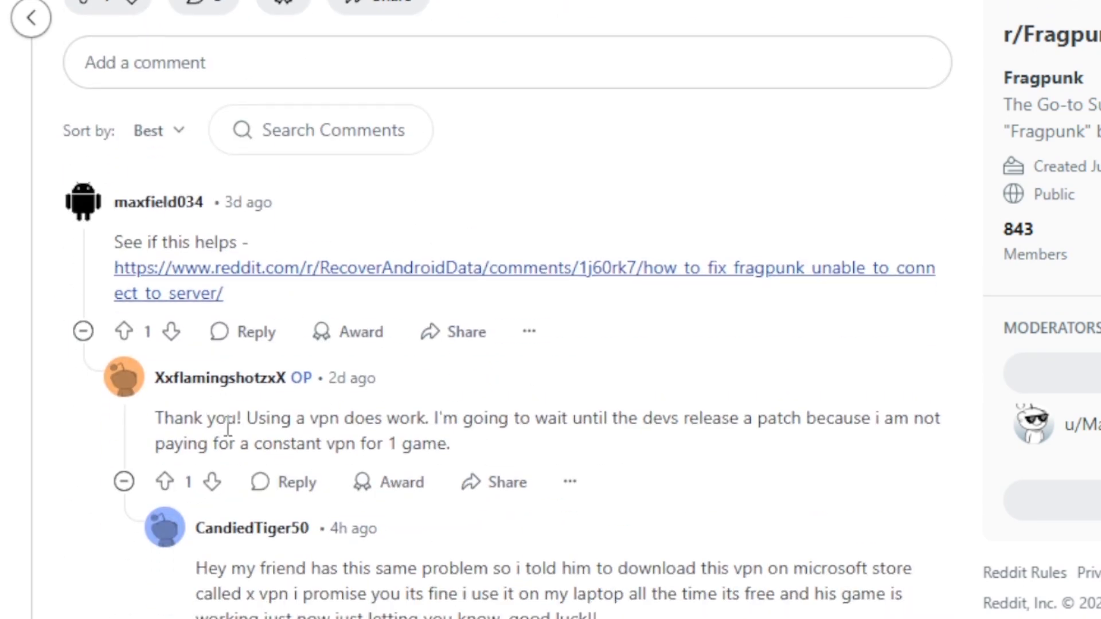
pyautogui.moveTo(540, 427)
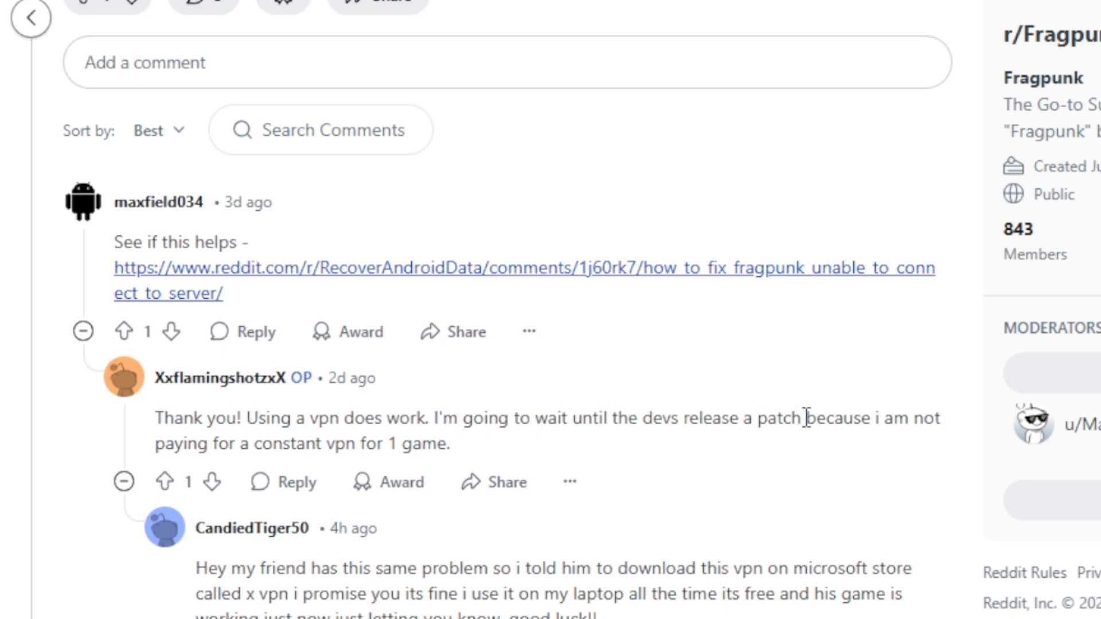
pyautogui.moveTo(351, 447)
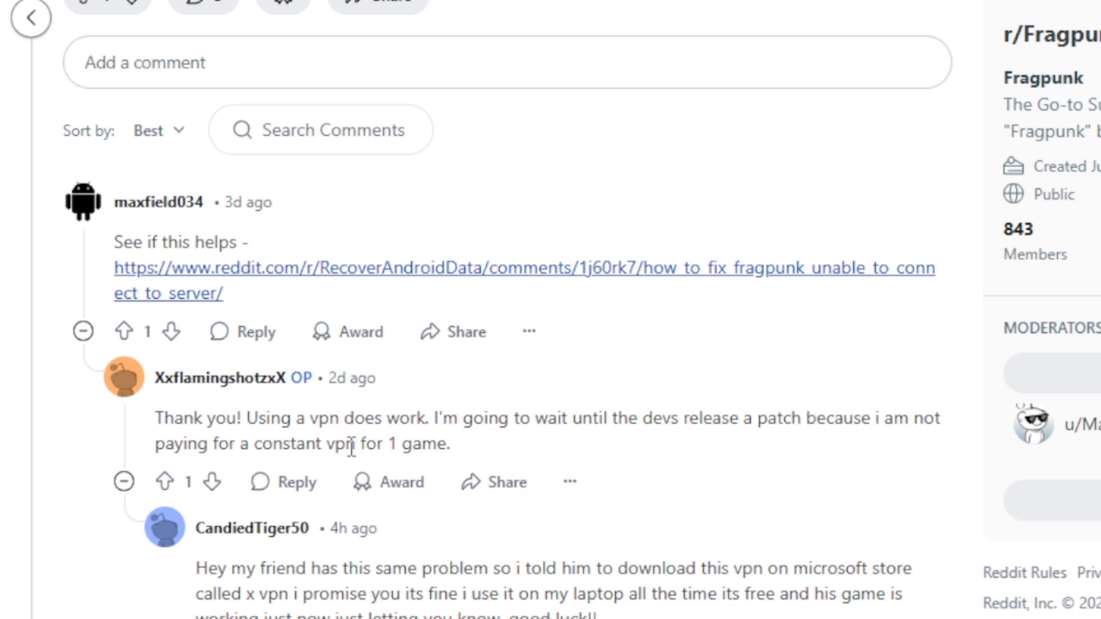
pyautogui.moveTo(226, 420)
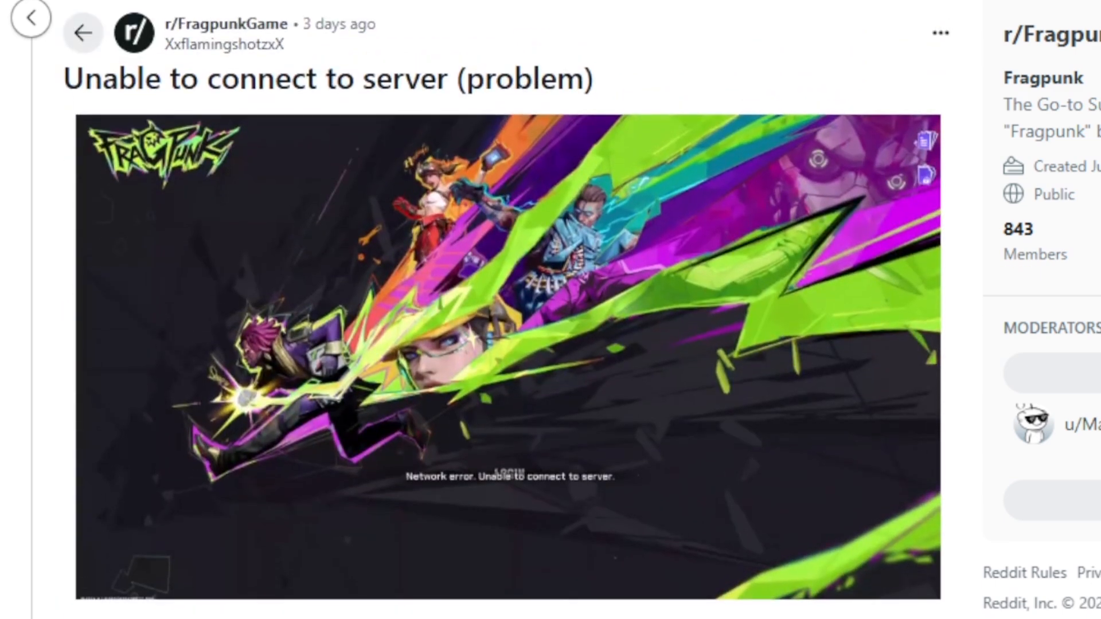
pyautogui.moveTo(676, 15)
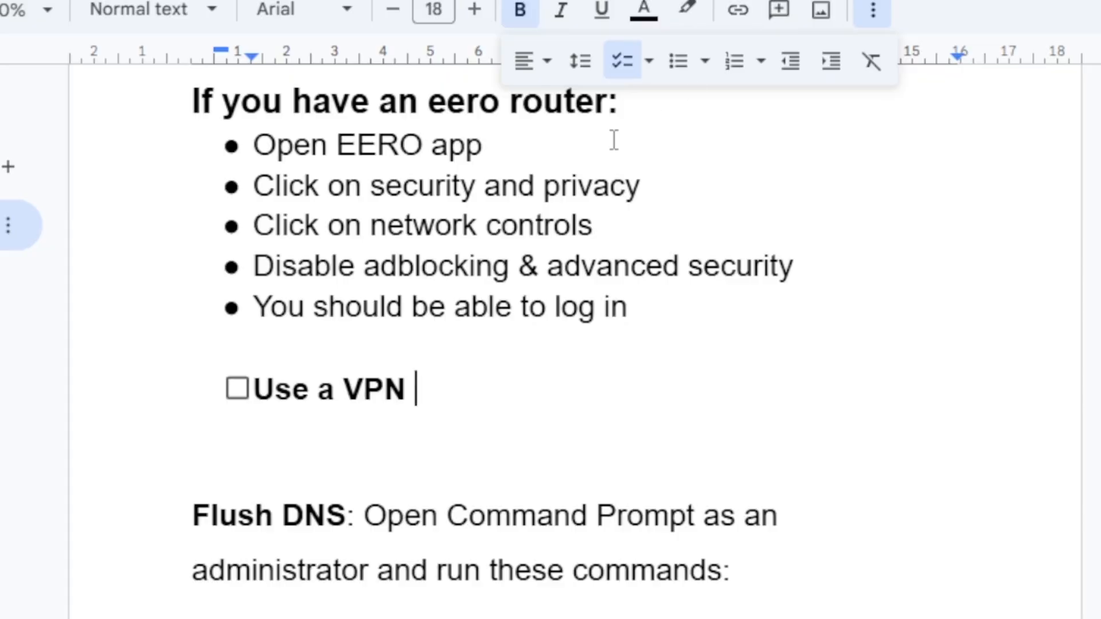
pyautogui.click(688, 14)
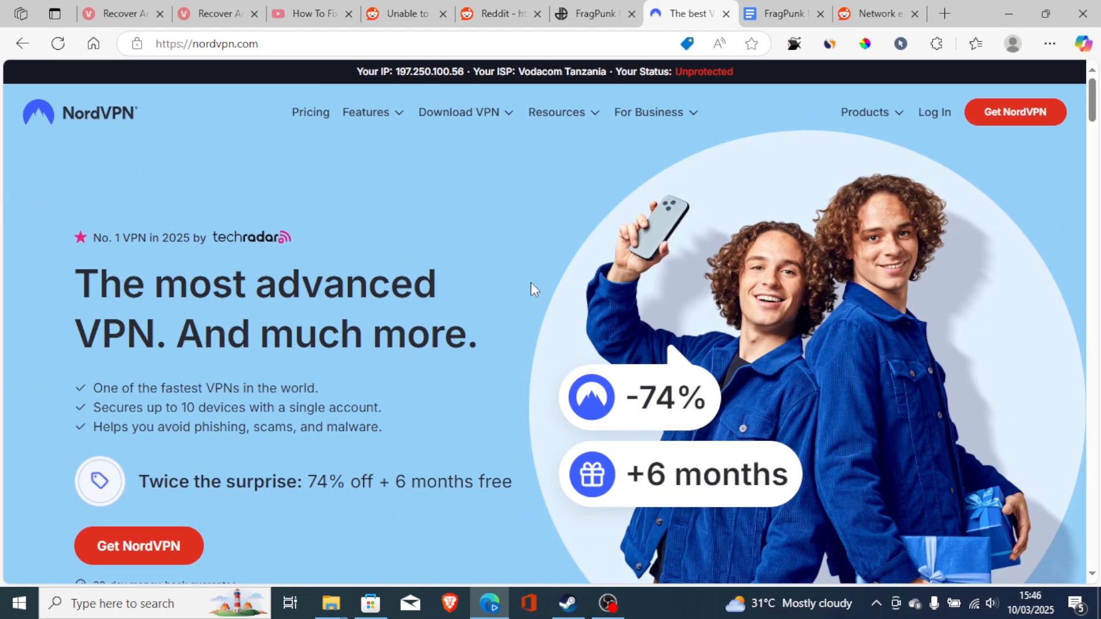
pyautogui.moveTo(323, 343)
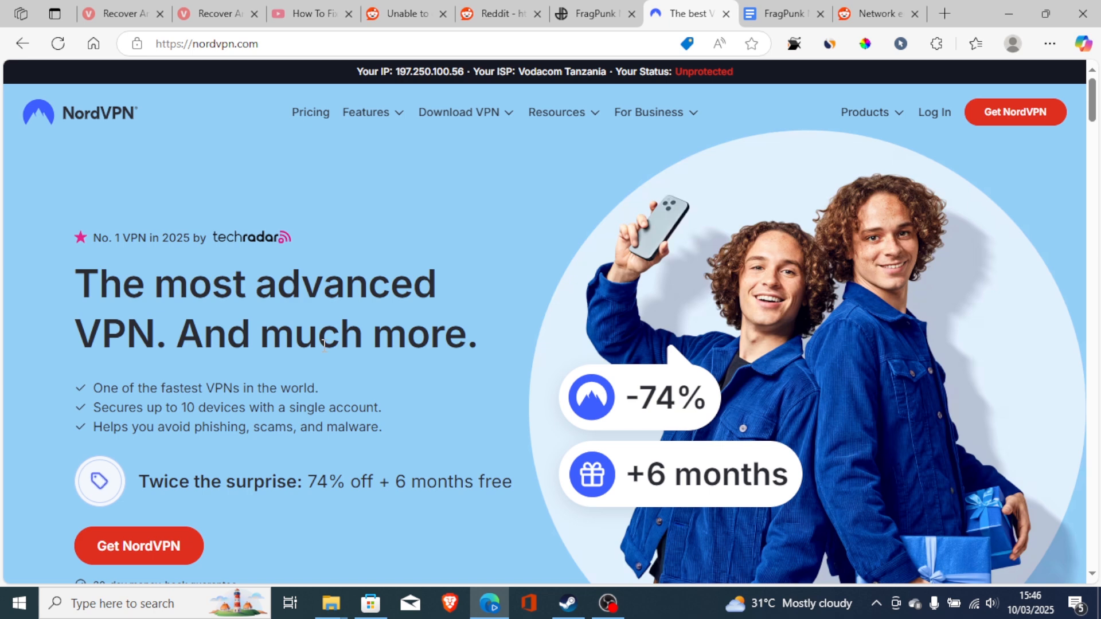
pyautogui.moveTo(343, 427)
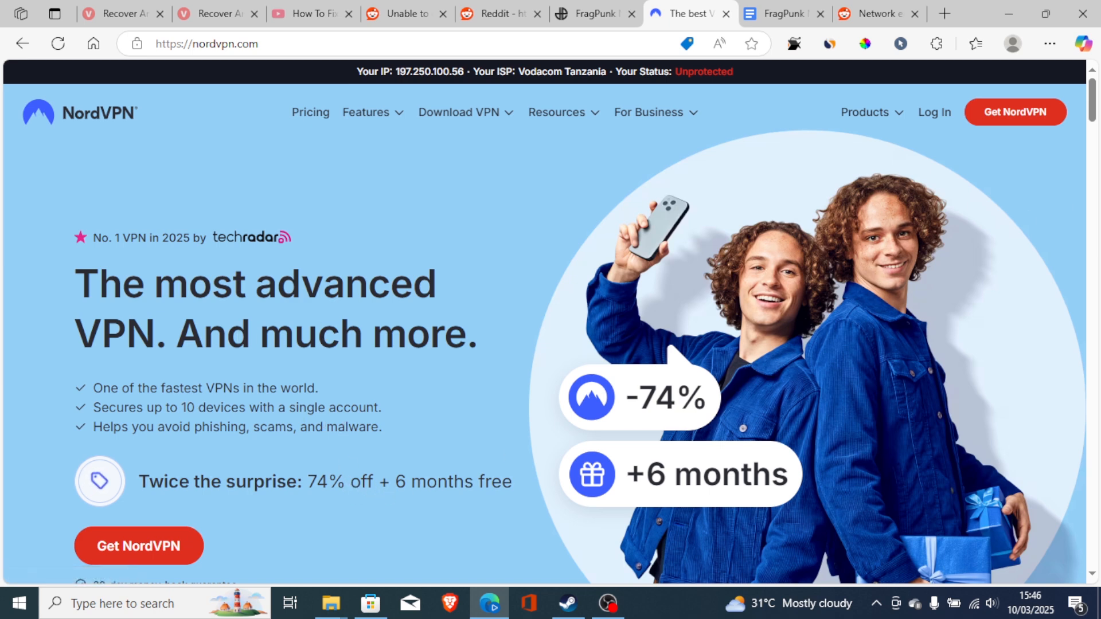
# Step: Browse the nordvpn.com homepage offer and its guarantee text
pyautogui.scroll(-3)
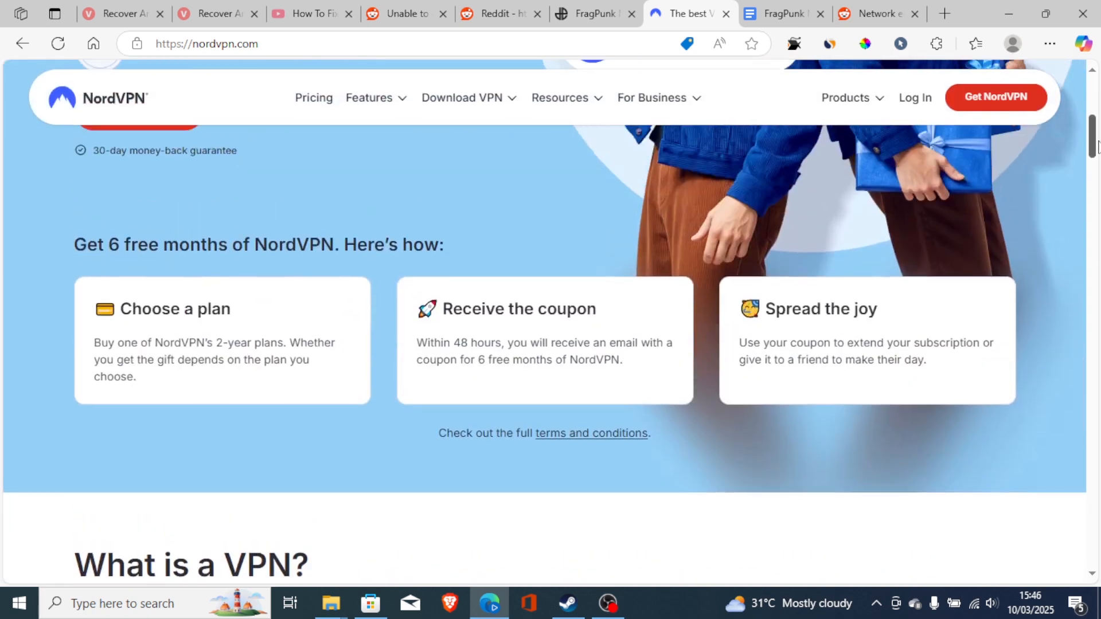
pyautogui.scroll(3)
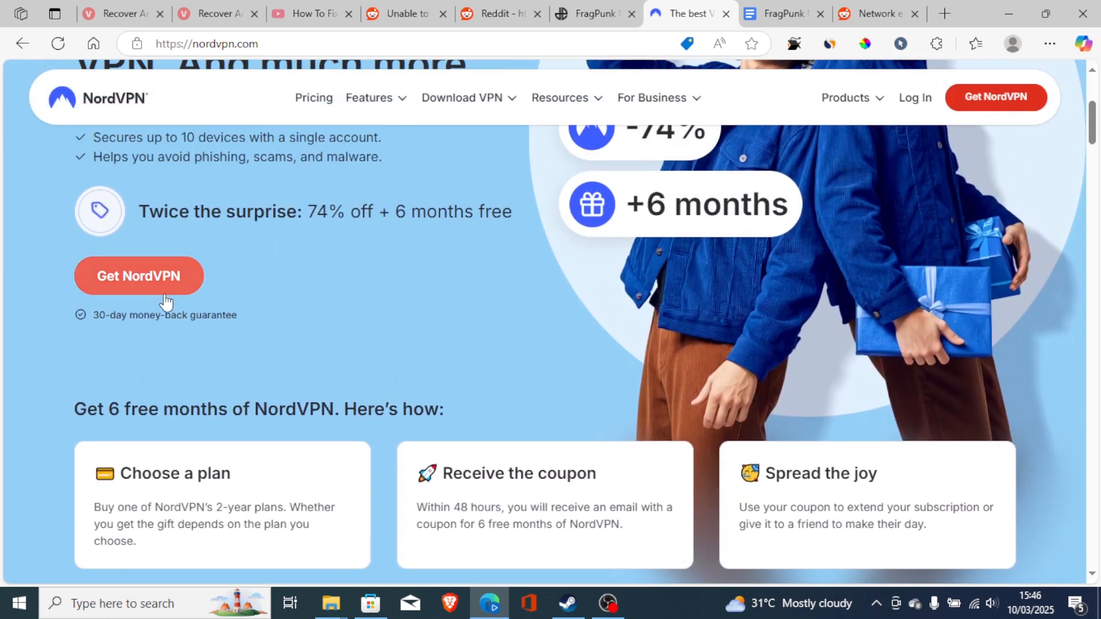
pyautogui.doubleClick(213, 314)
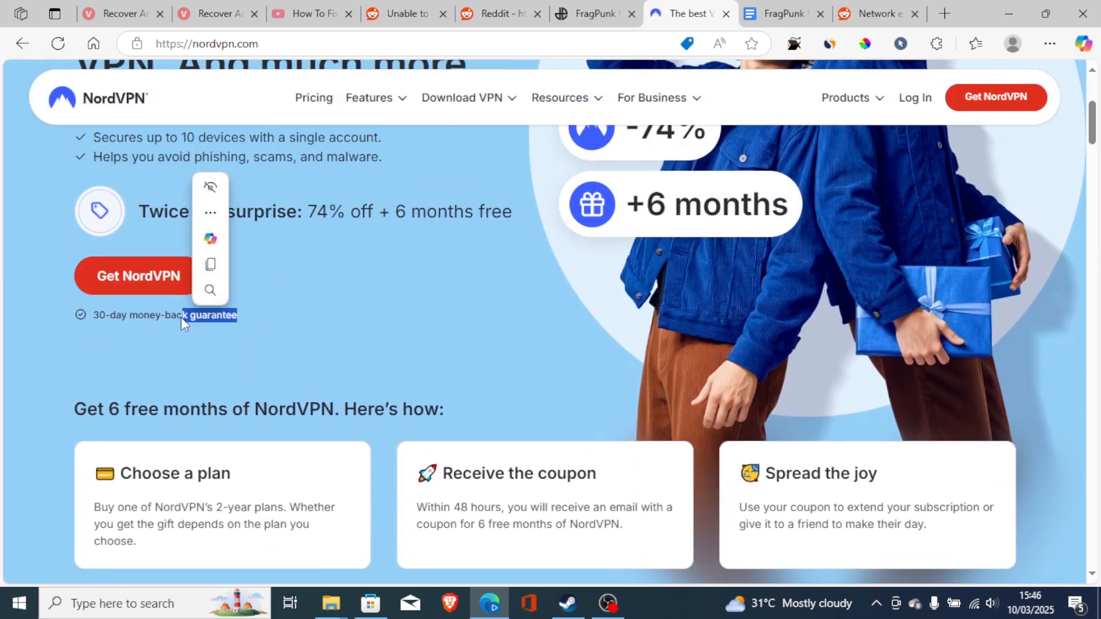
pyautogui.scroll(3)
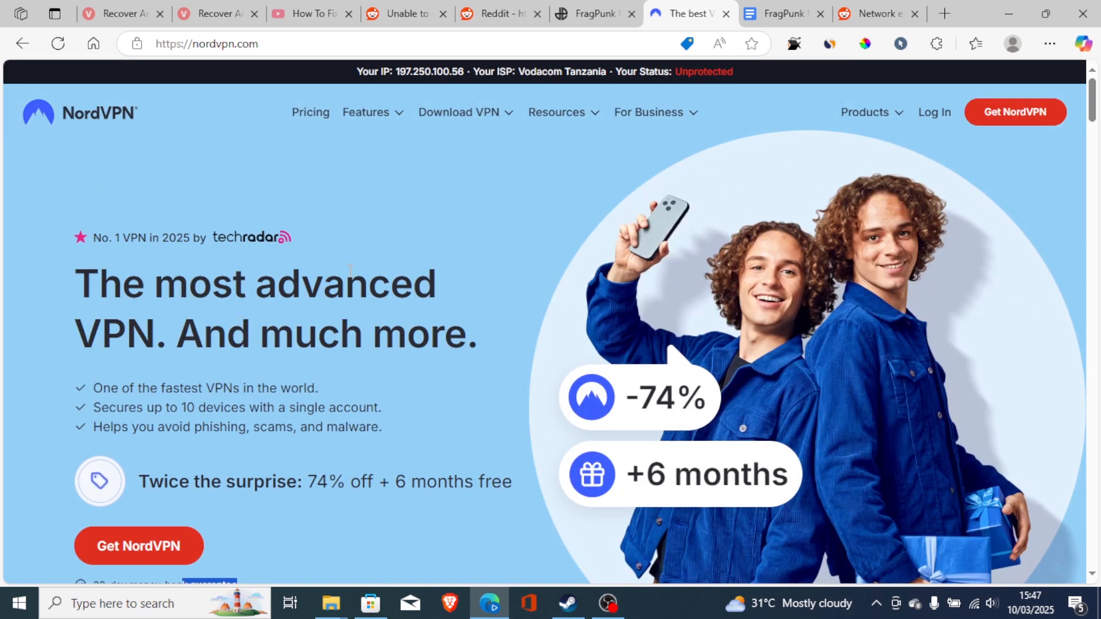
pyautogui.moveTo(456, 470)
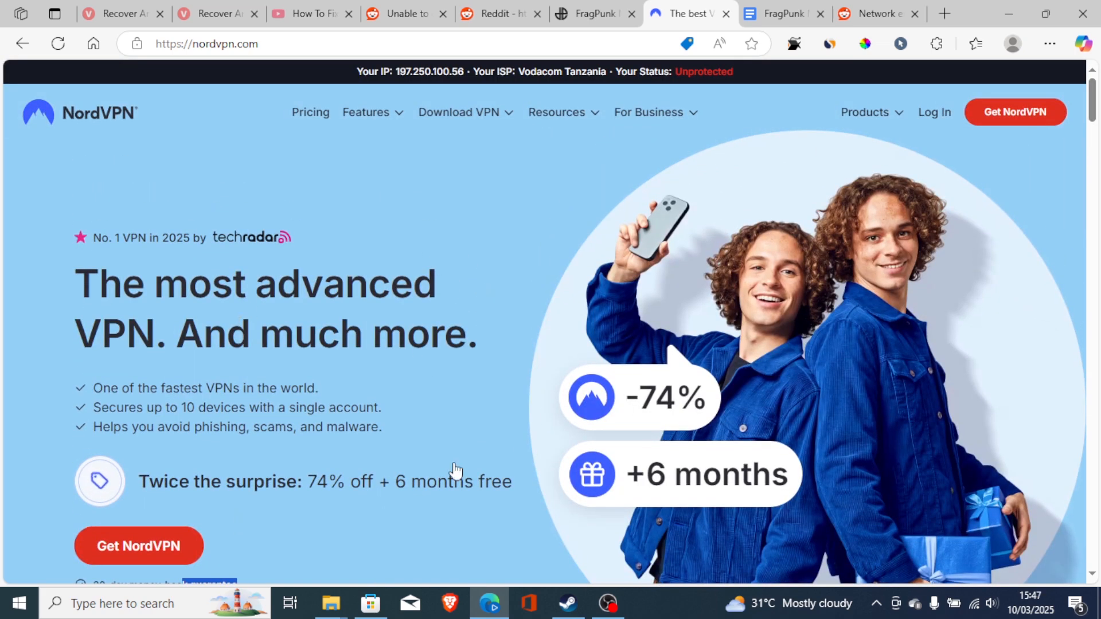
# Step: Return to the FragPunk fix document at the Use a VPN item
pyautogui.click(370, 603)
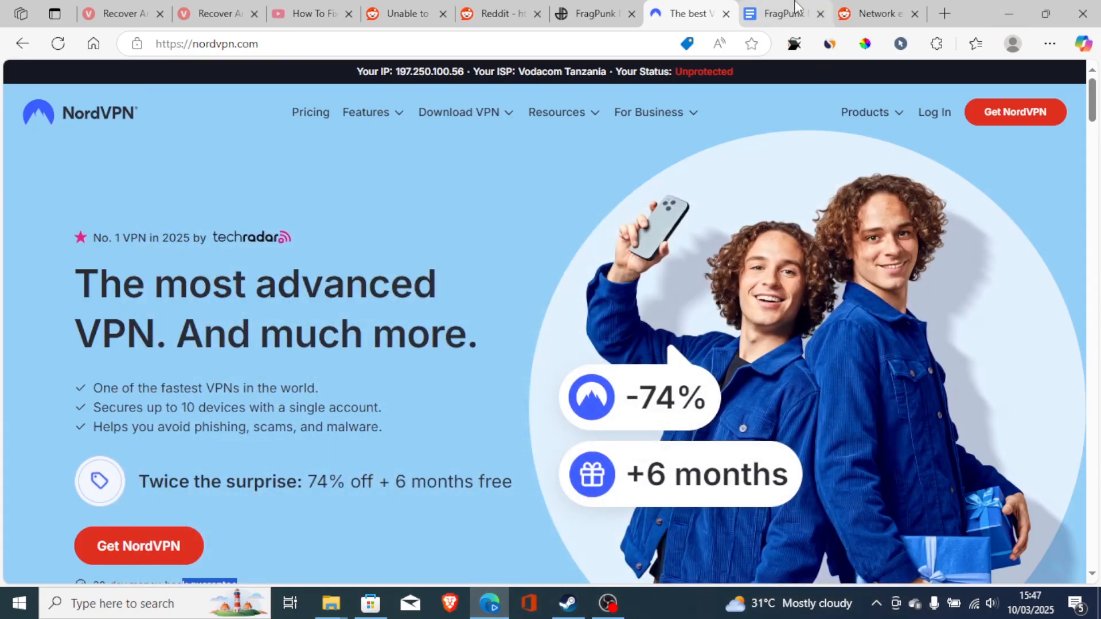
pyautogui.click(777, 14)
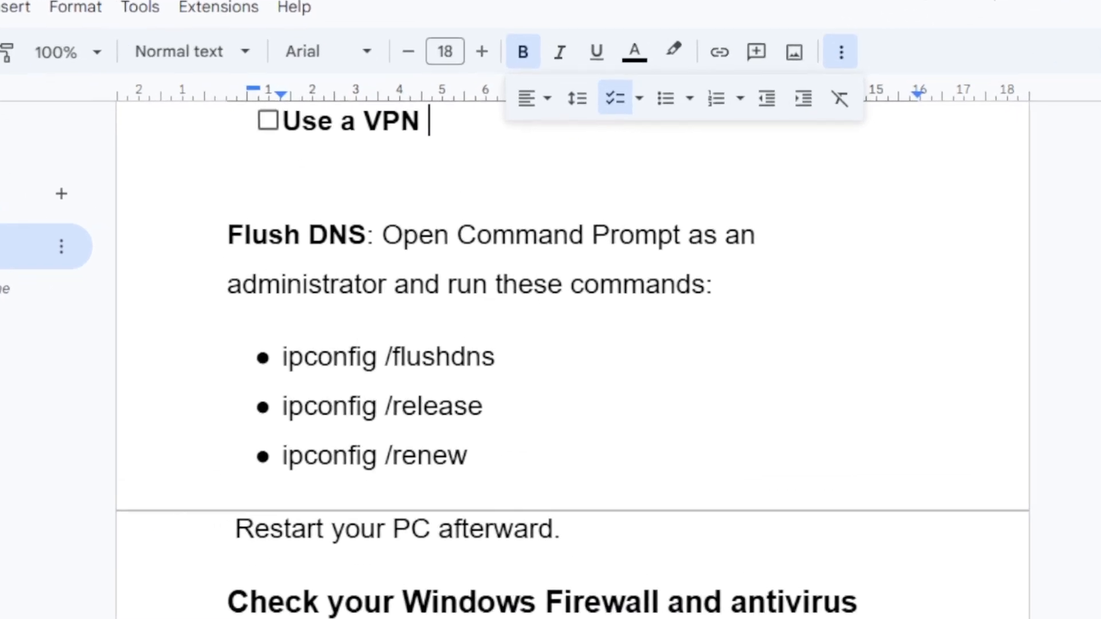
pyautogui.scroll(3)
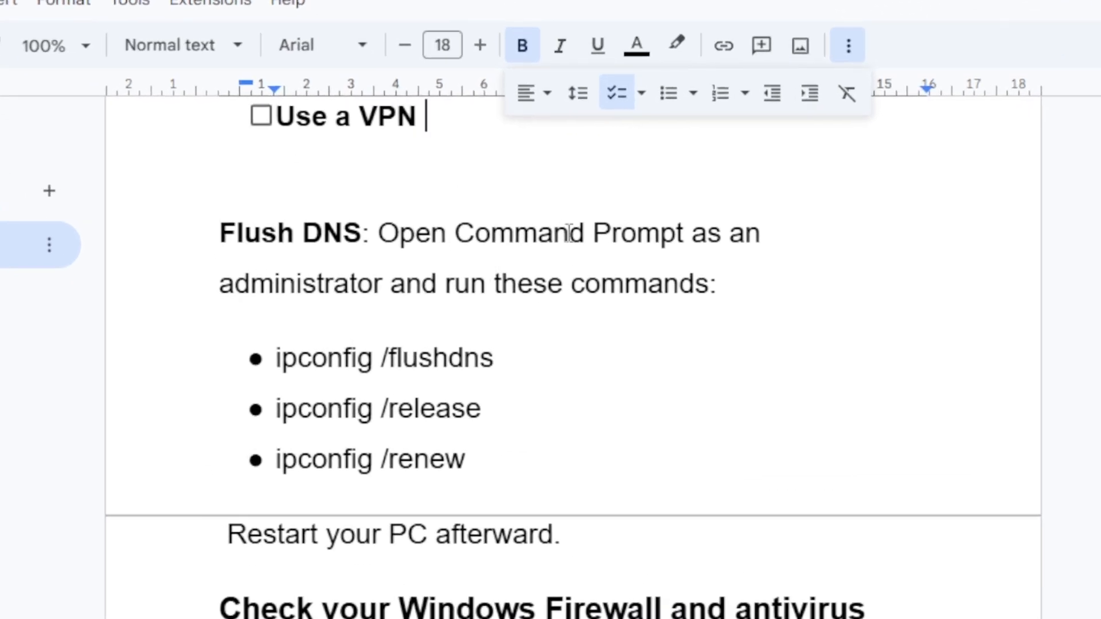
pyautogui.moveTo(579, 291)
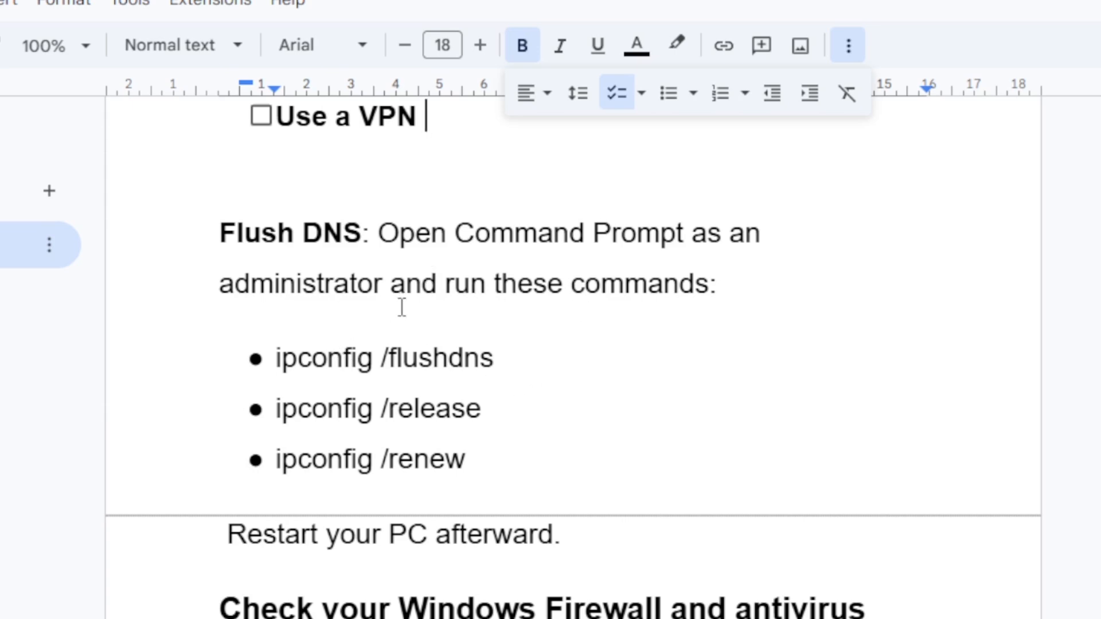
pyautogui.moveTo(413, 380)
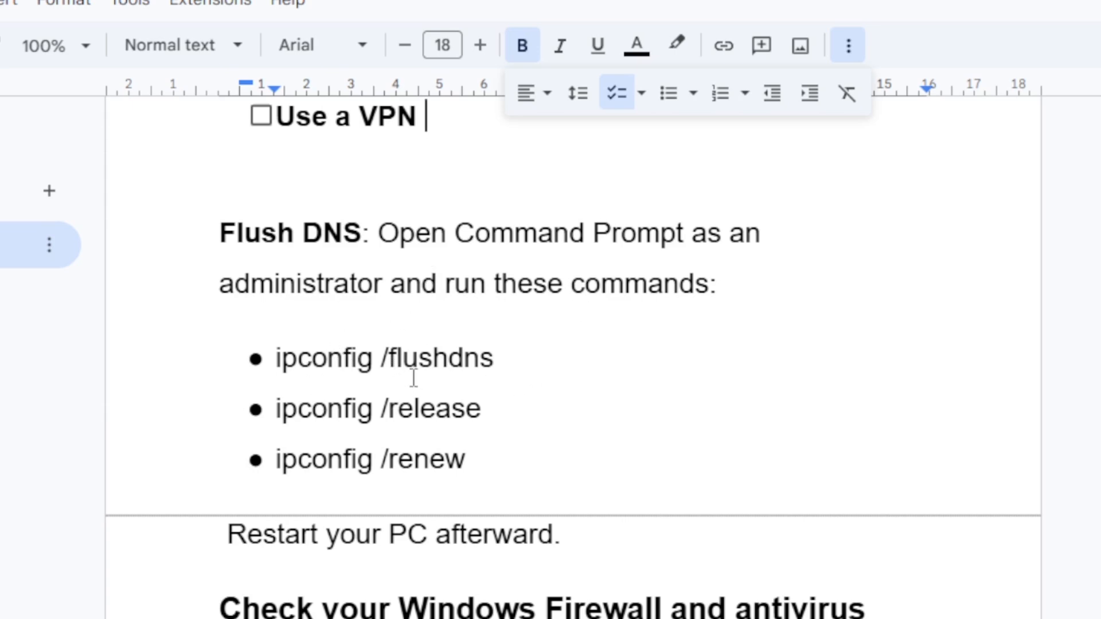
pyautogui.moveTo(405, 414)
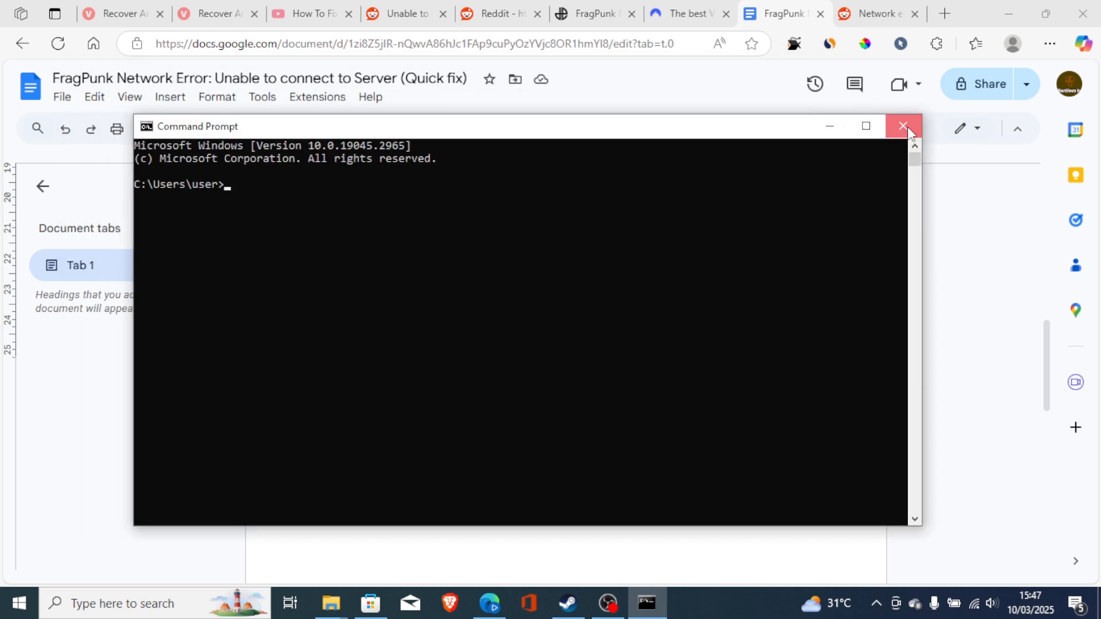
# Step: Close the empty Command Prompt window to reveal the firewall and antivirus step
pyautogui.click(903, 126)
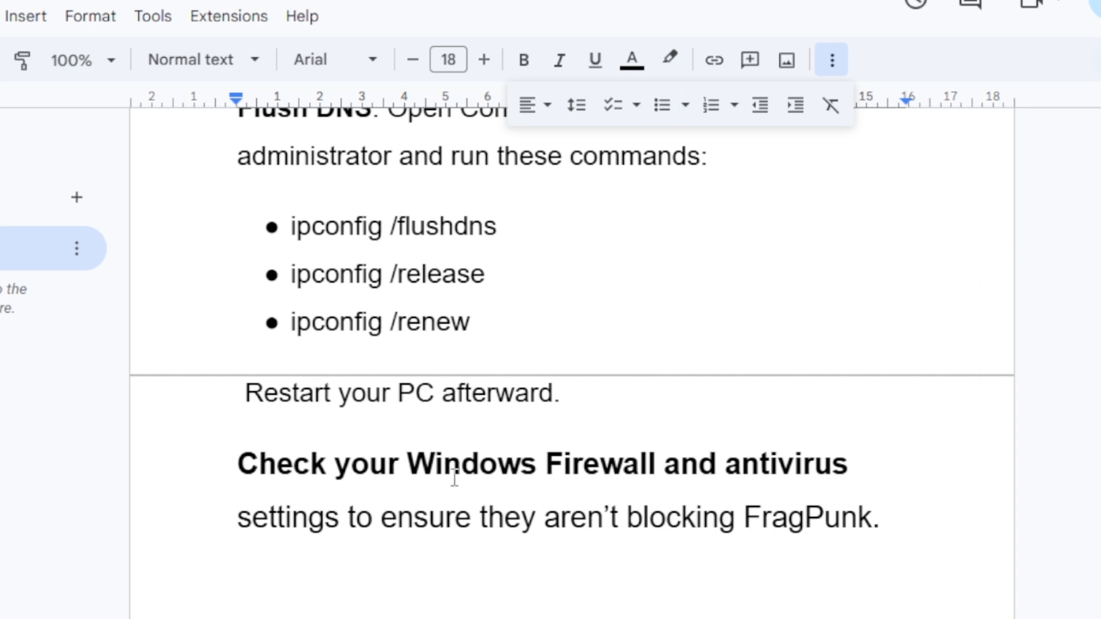
pyautogui.moveTo(847, 502)
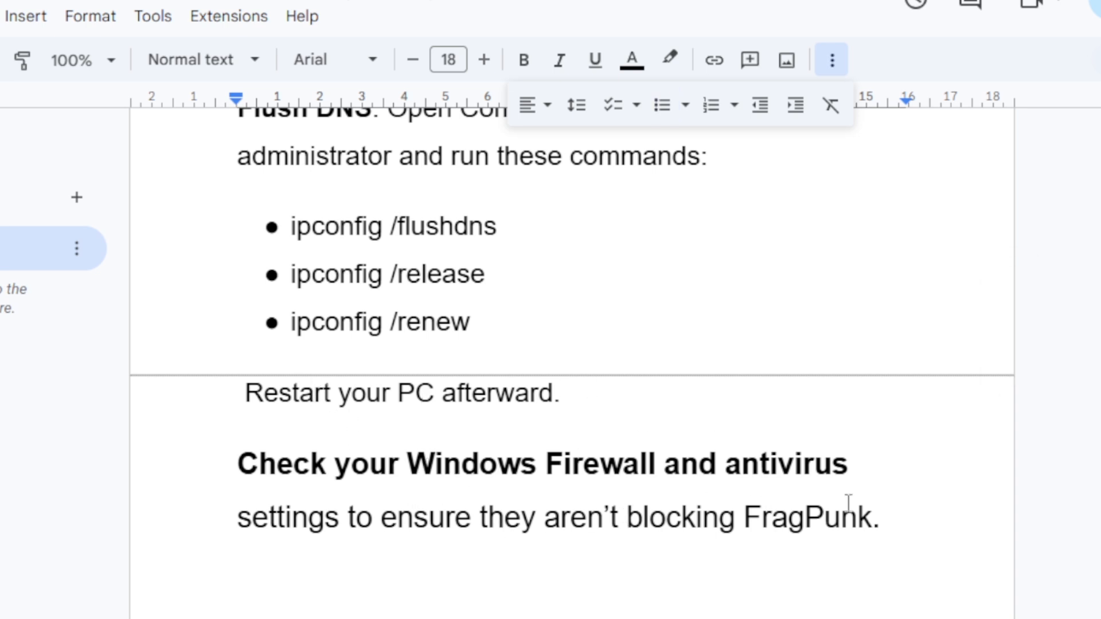